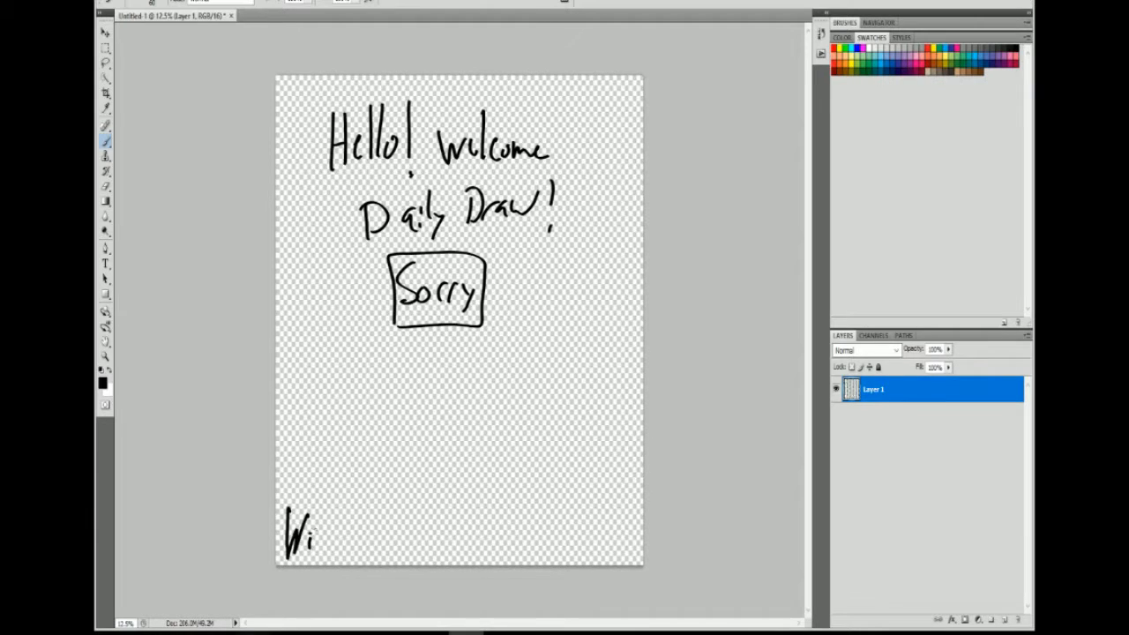
Step: Handwrite the subject note about a wizard with a beard along the bottom of the page
left_click_drag(313, 538, 406, 543)
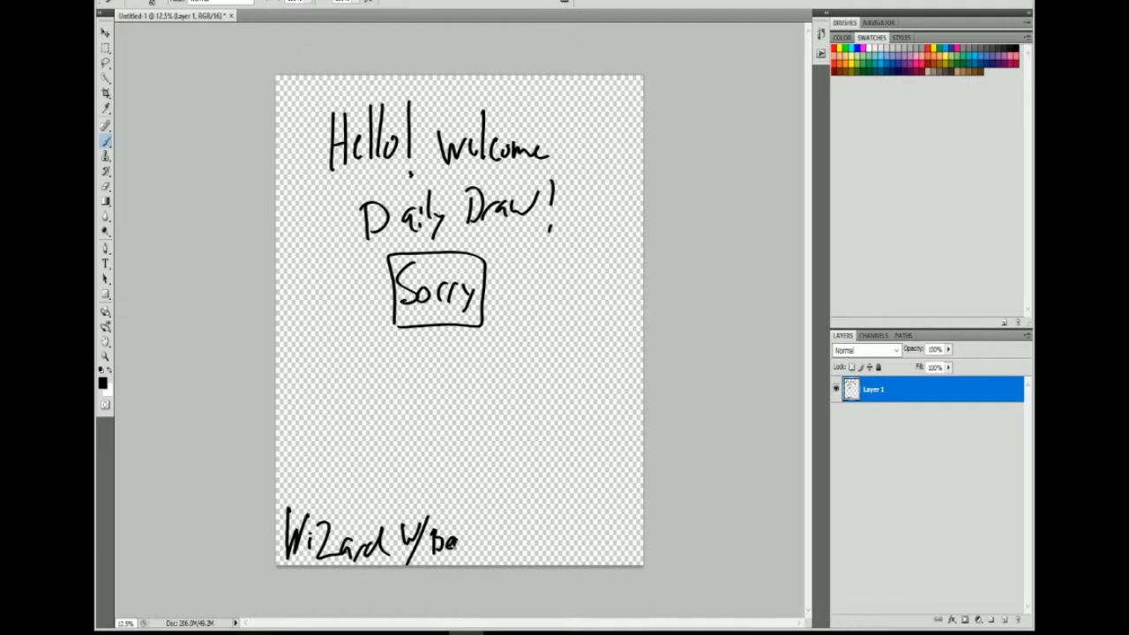
left_click_drag(454, 542, 517, 542)
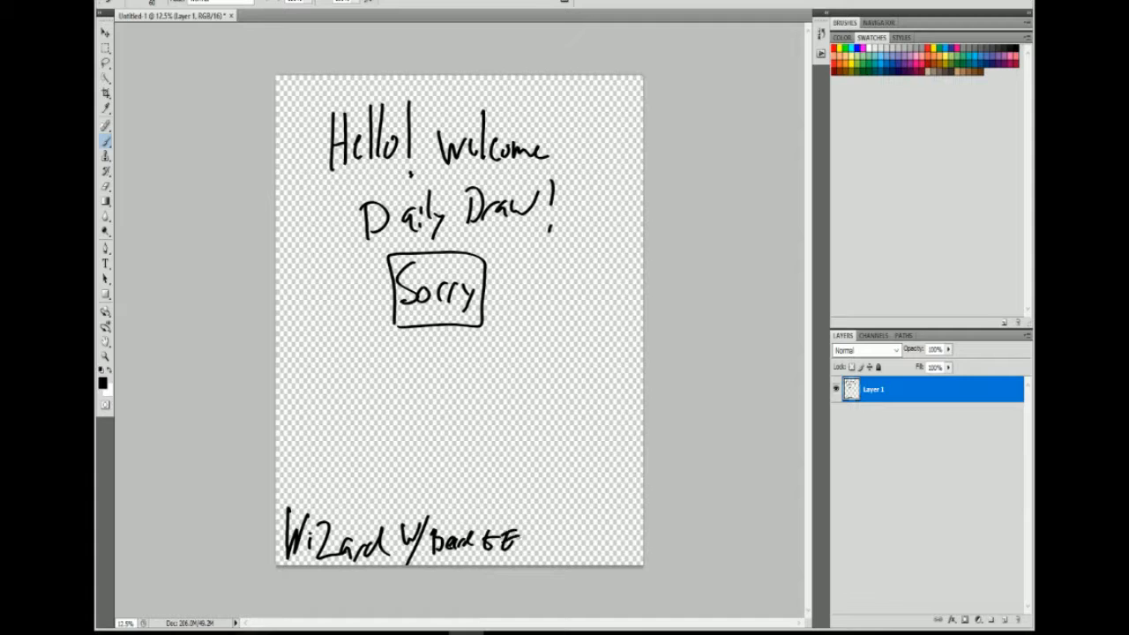
left_click_drag(520, 538, 543, 542)
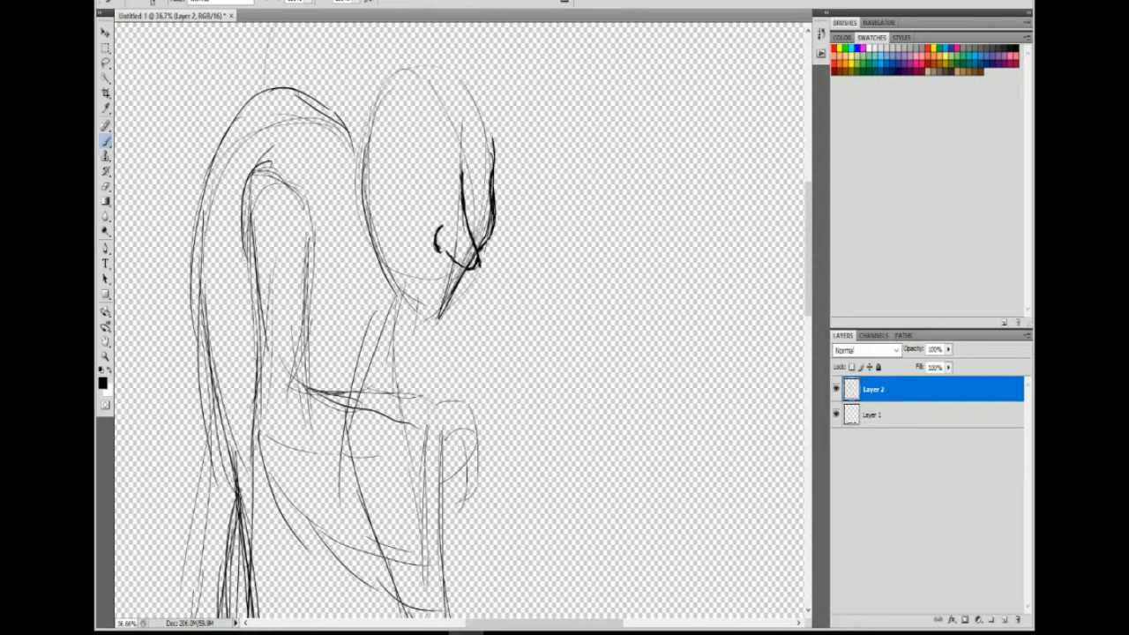
Step: Sketch the wizard's face outline and the robe's lower folds in loose lines
left_click_drag(371, 132, 379, 203)
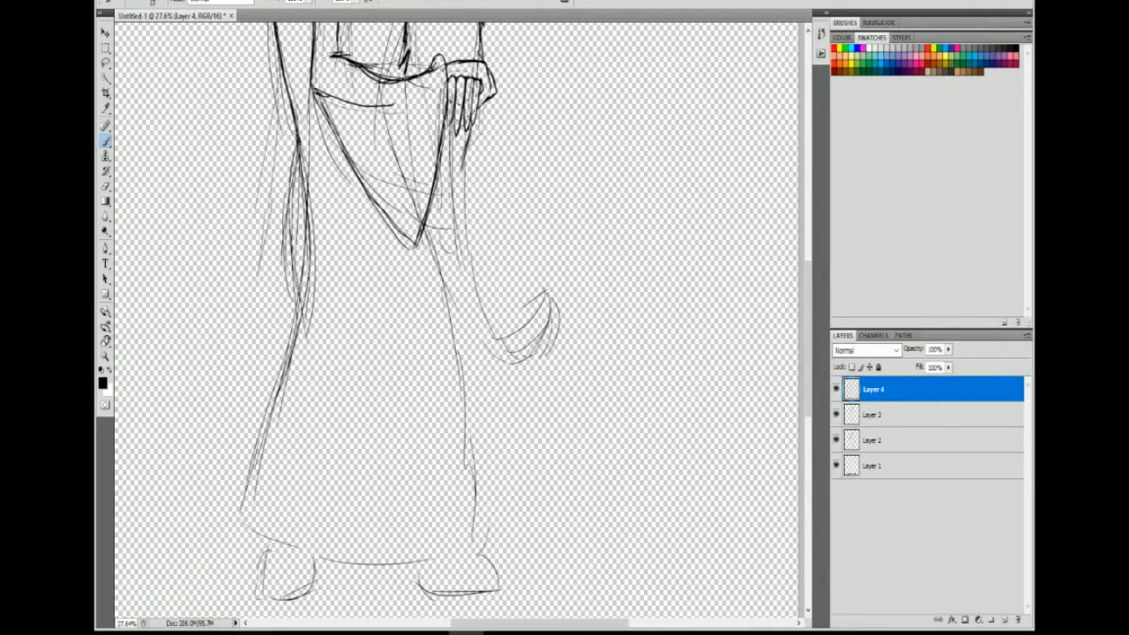
left_click_drag(454, 141, 454, 592)
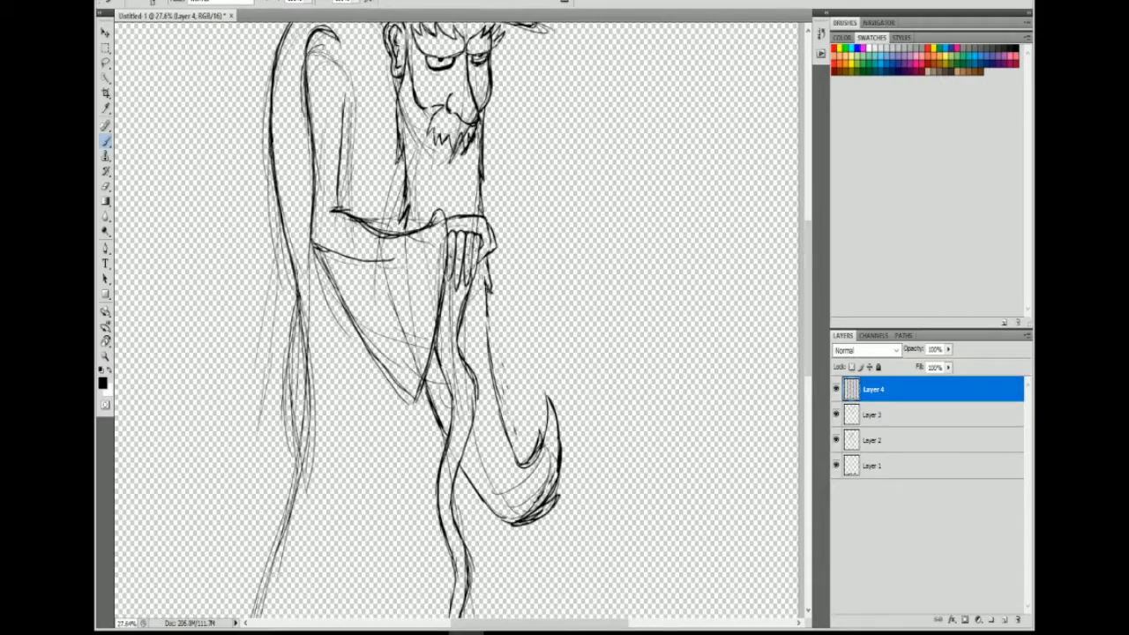
Step: Scroll the canvas down while inking the wizard's face, beard and hand
scroll("down", 3)
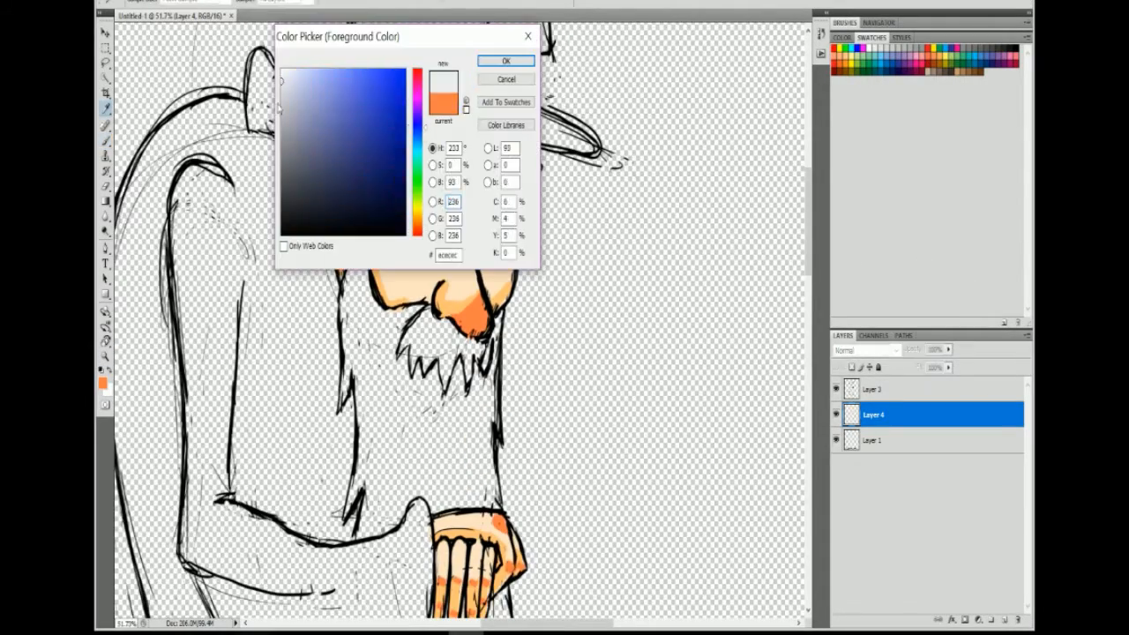
Step: Pick a light grey paint colour for the beard and eyebrows
left_click(505, 60)
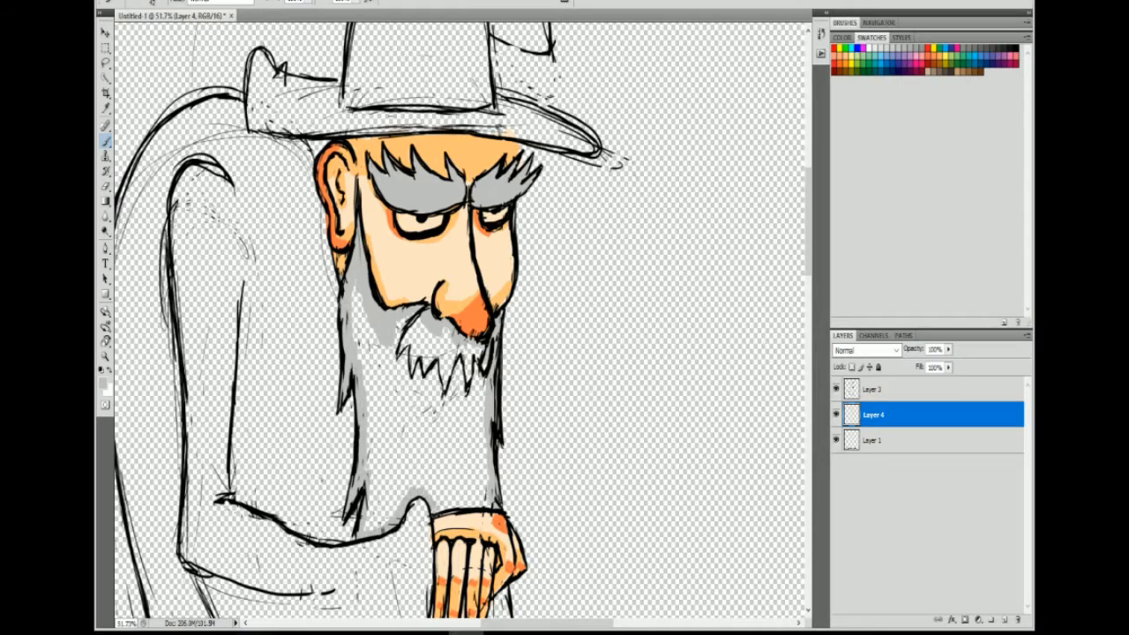
scroll("down", 3)
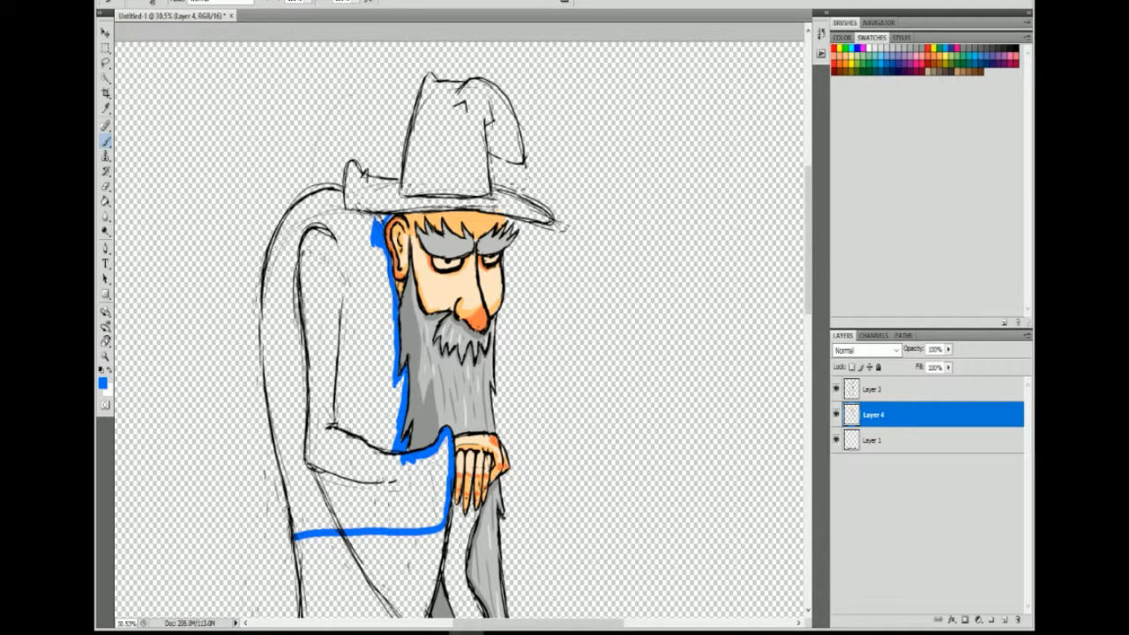
Step: Paint the wizard's hat outline and upper robe in blue
left_click_drag(432, 84, 494, 211)
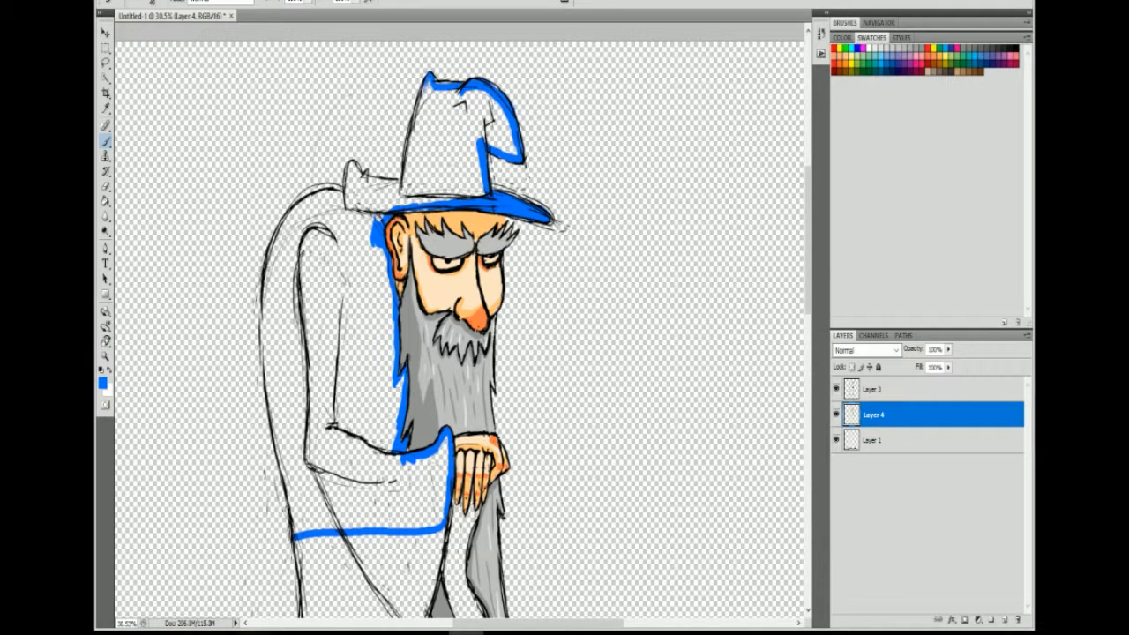
scroll("down", 3)
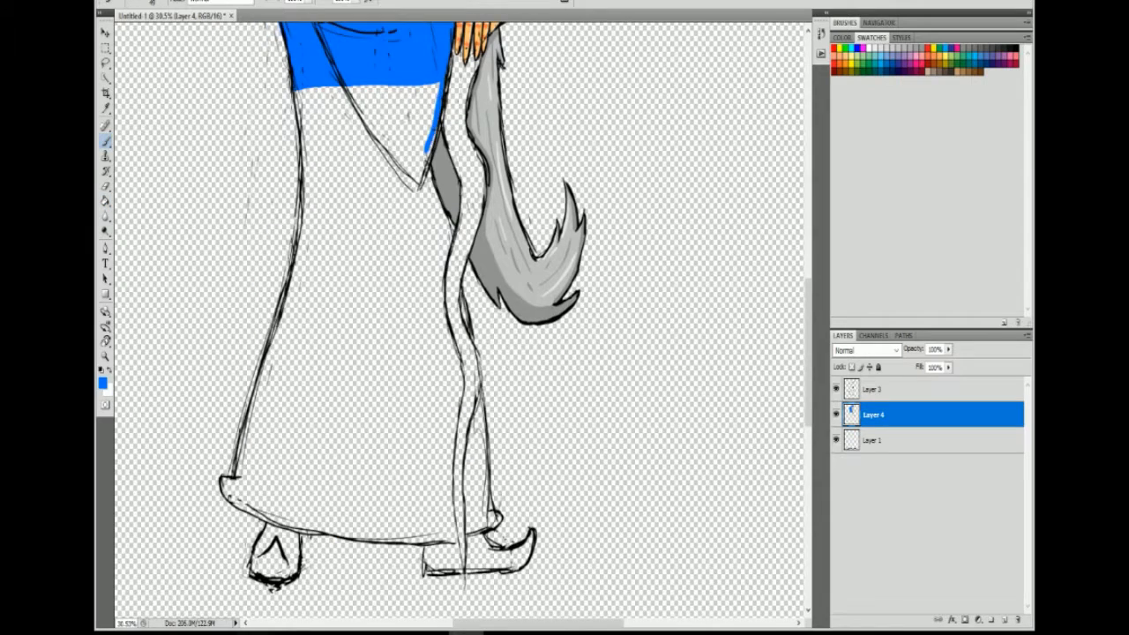
left_click_drag(432, 159, 414, 529)
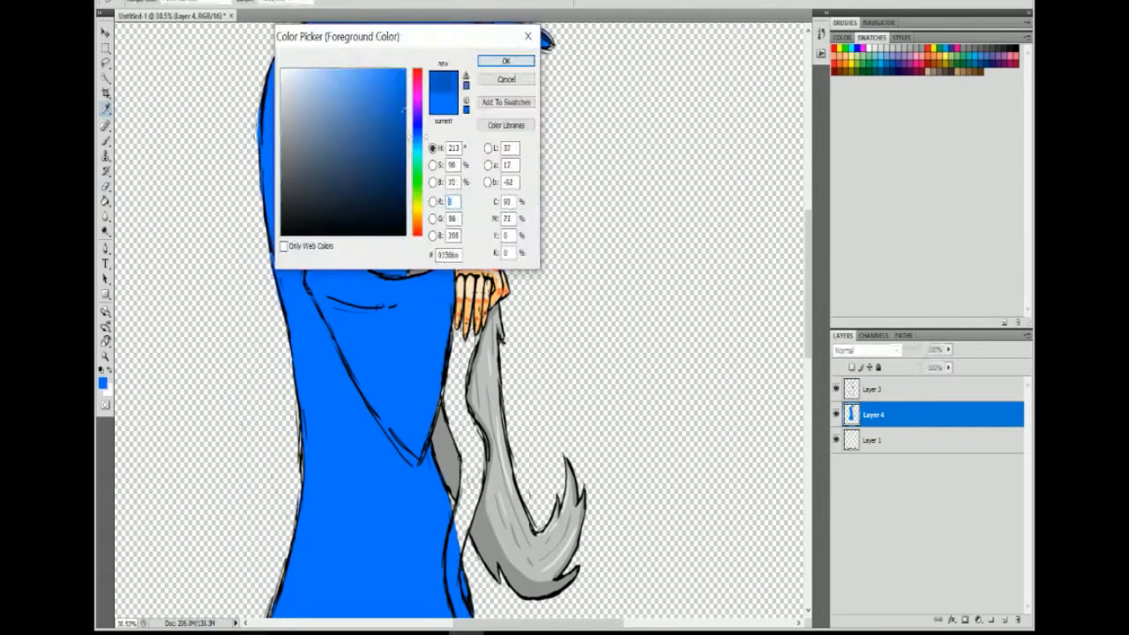
Step: Choose a darker blue for shading the robe
left_click(506, 60)
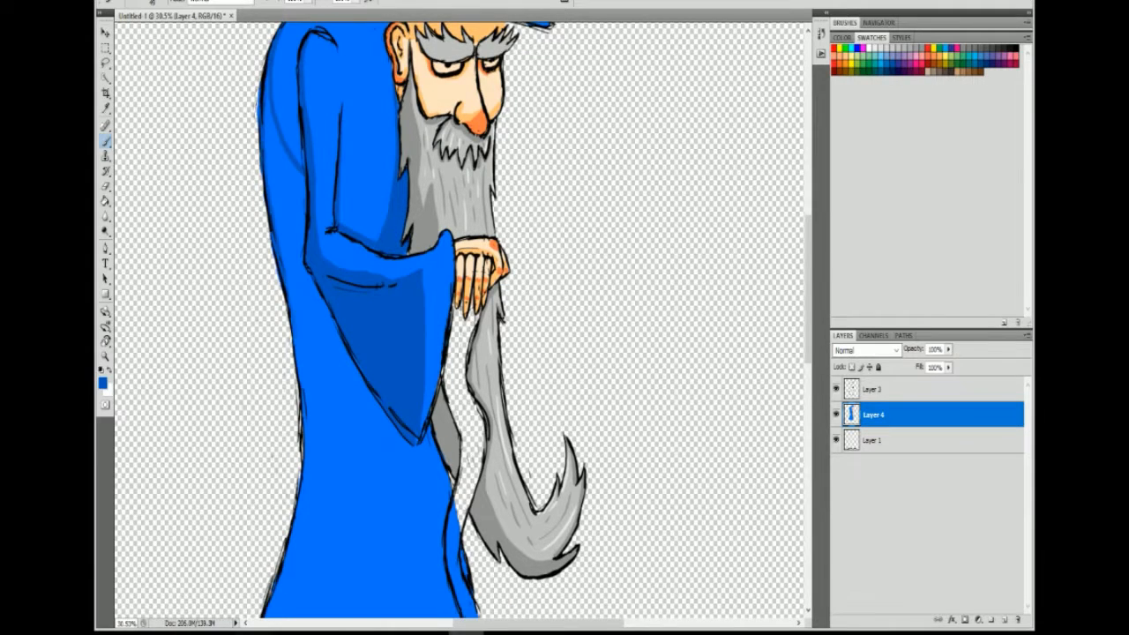
scroll("down", 3)
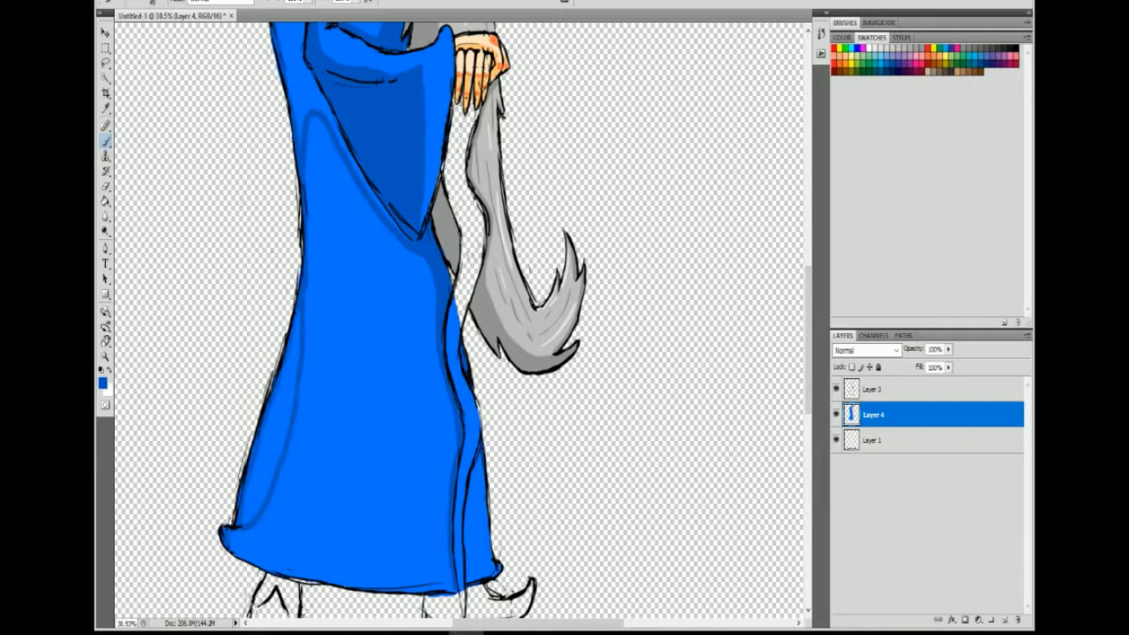
scroll("down", 3)
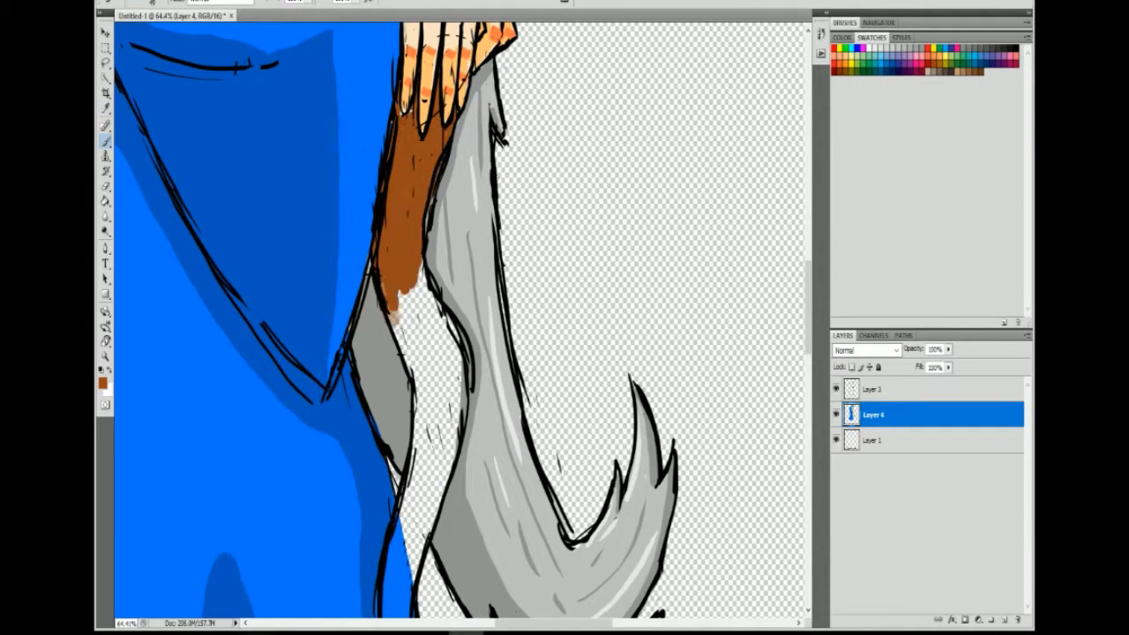
Step: Scroll down the canvas along the walking stick toward the wizard's feet
scroll("down", 3)
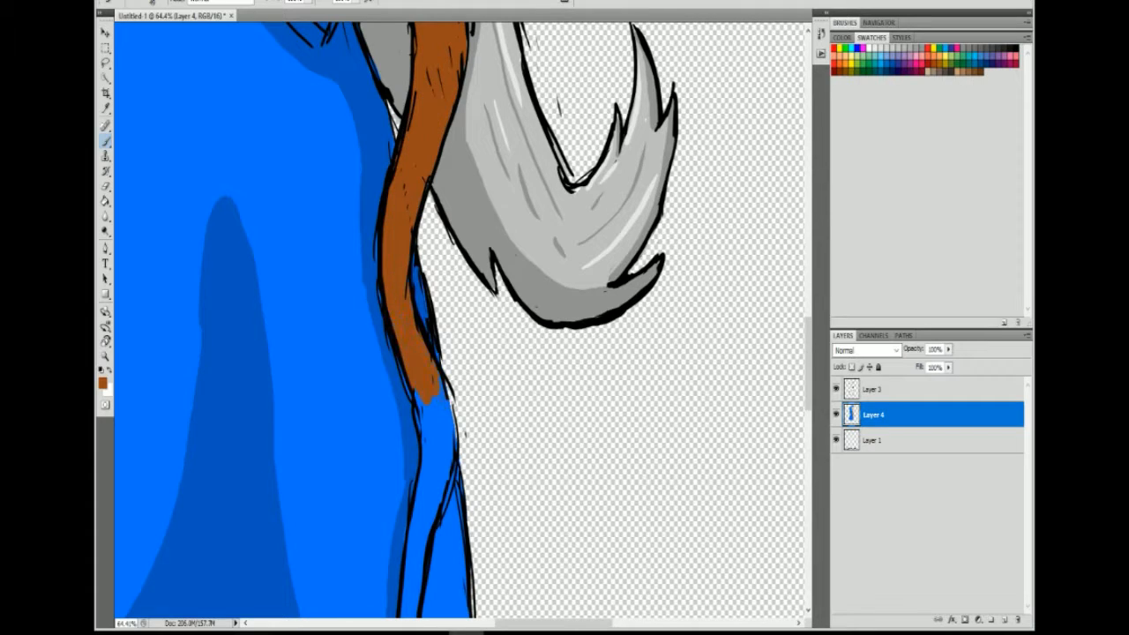
scroll("down", 3)
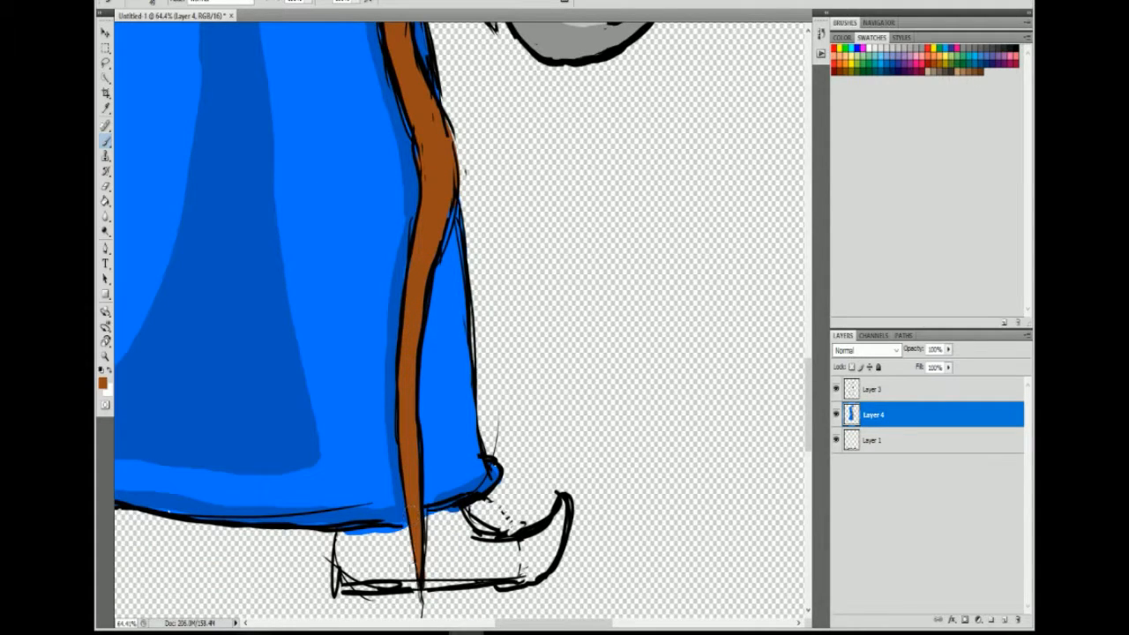